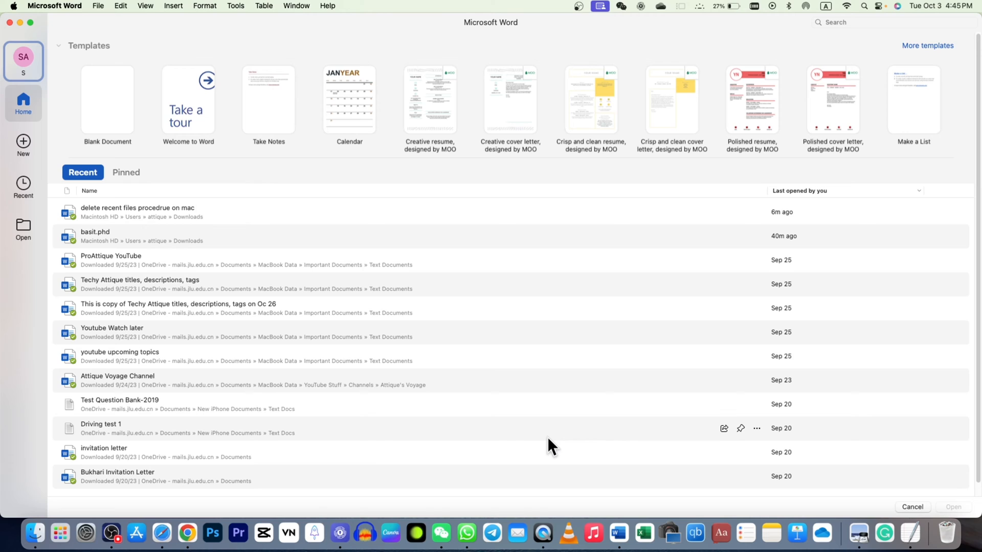
mouse_move(550, 446)
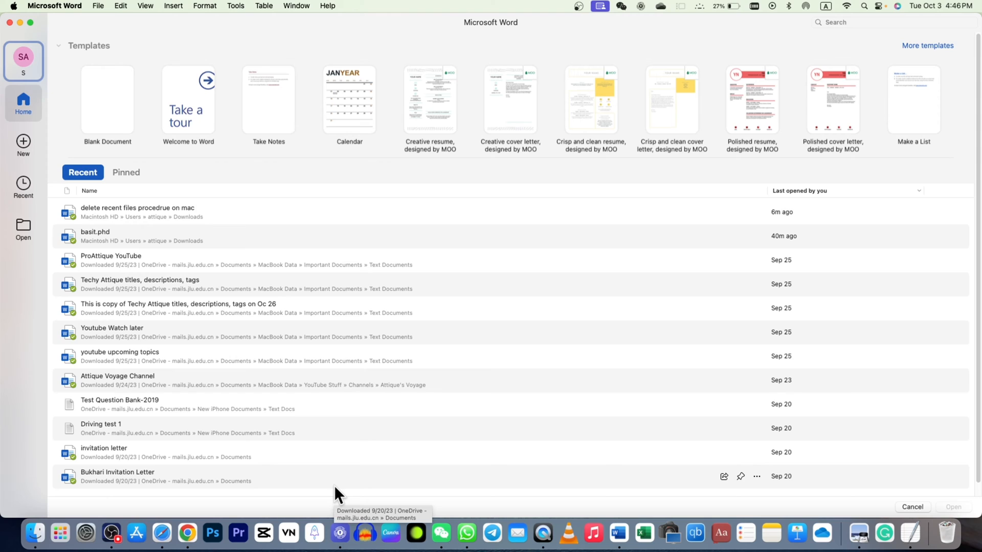
mouse_move(183, 484)
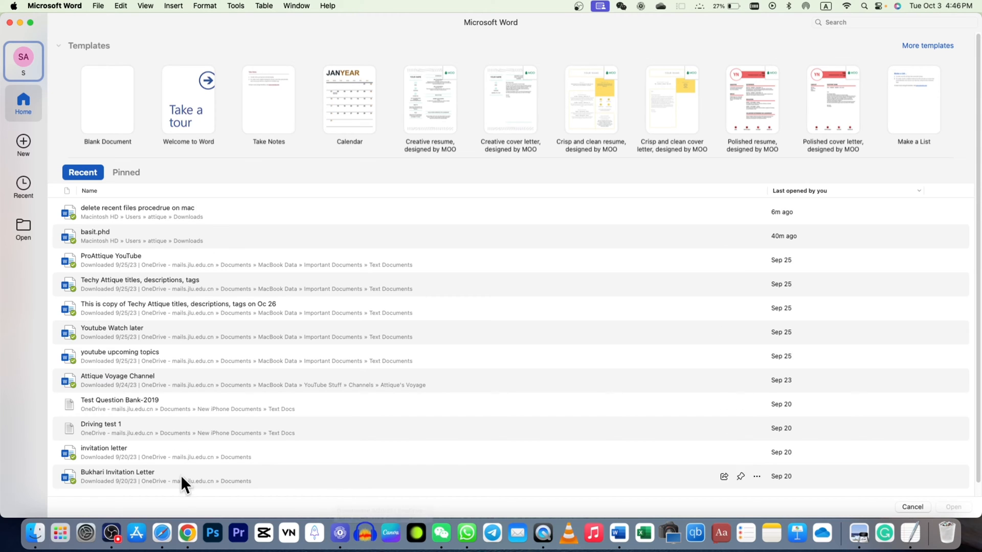
mouse_move(145, 498)
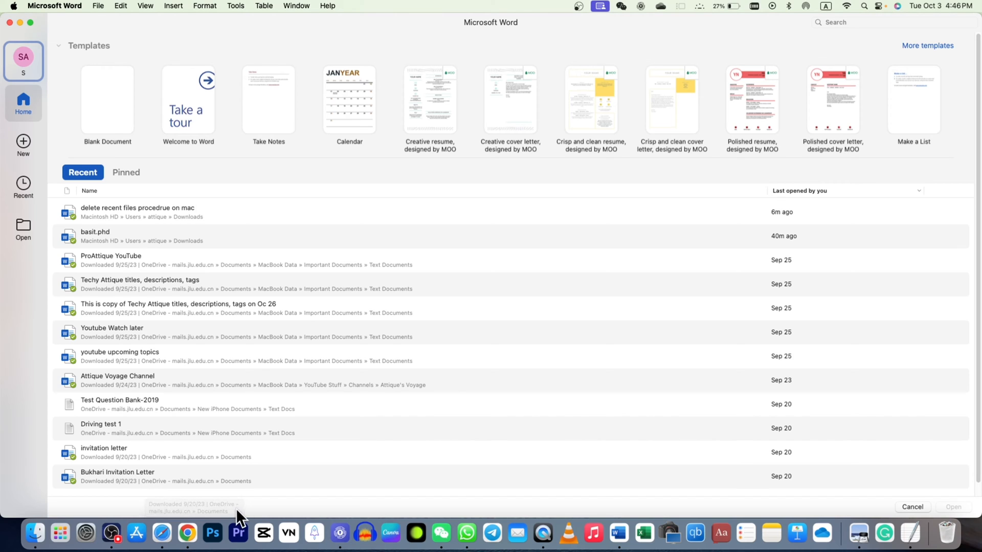
mouse_move(263, 508)
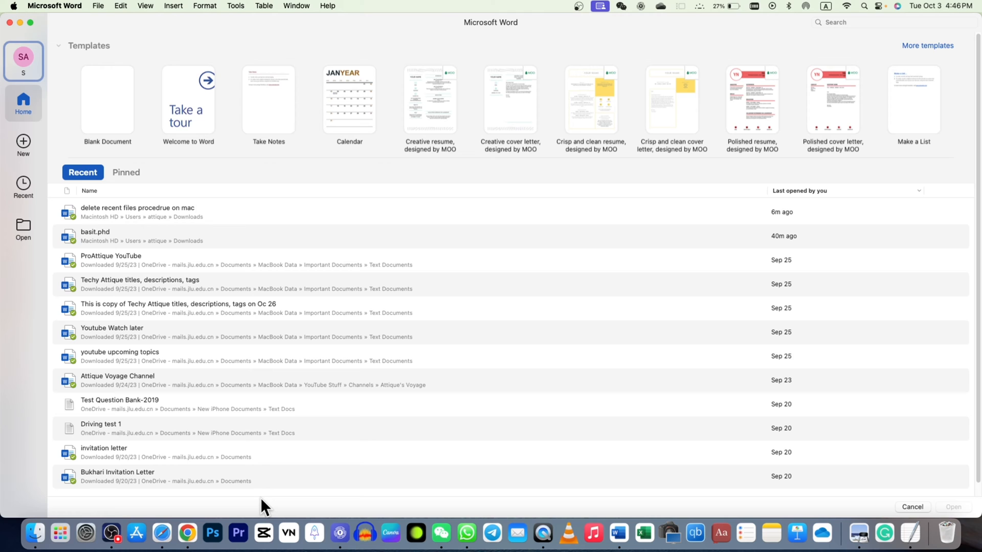
- Bring Finder forward and jump to the home Library folder via the Go menu
click(35, 533)
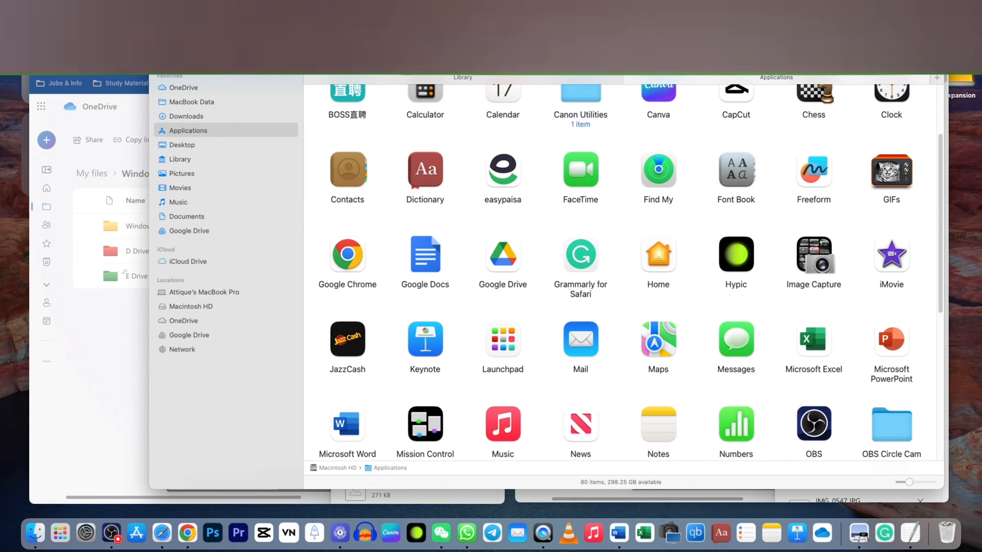
click(136, 6)
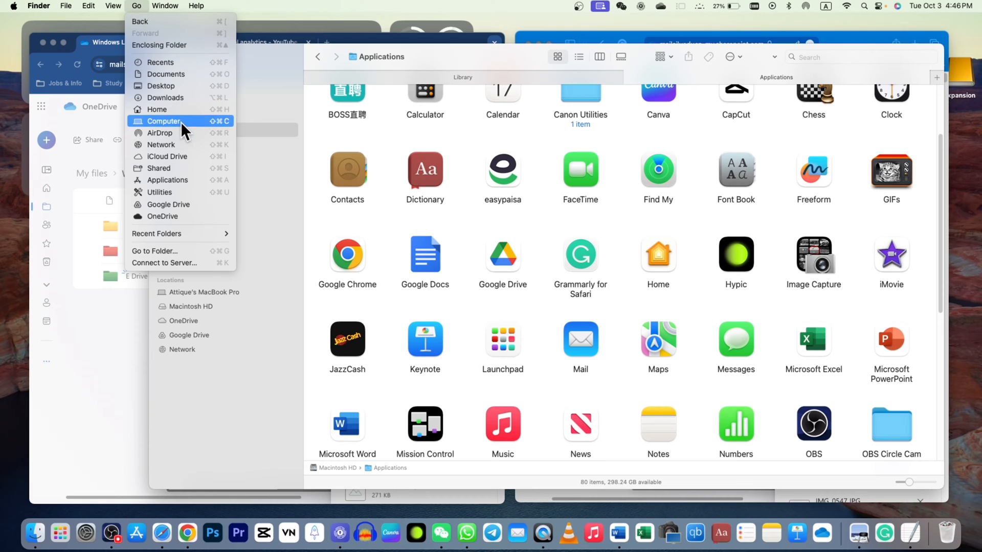
mouse_move(160, 144)
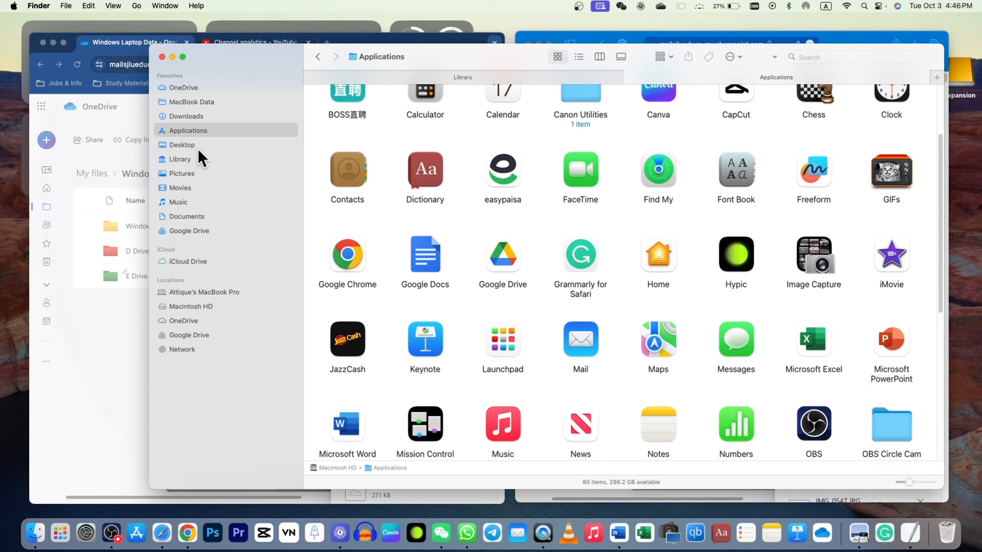
click(182, 159)
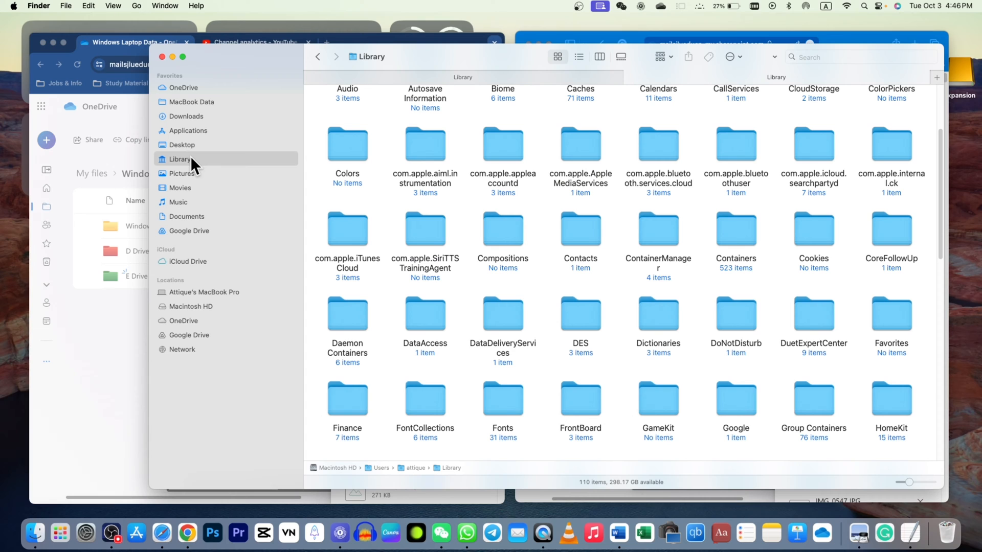
mouse_move(721, 254)
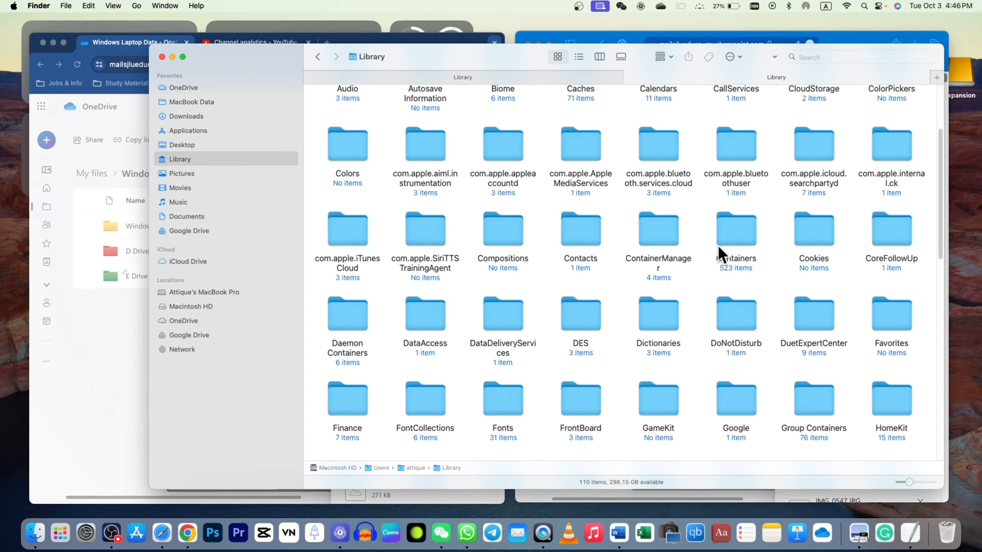
- Go into Containers and then into the Microsoft Word container folder
double_click(735, 228)
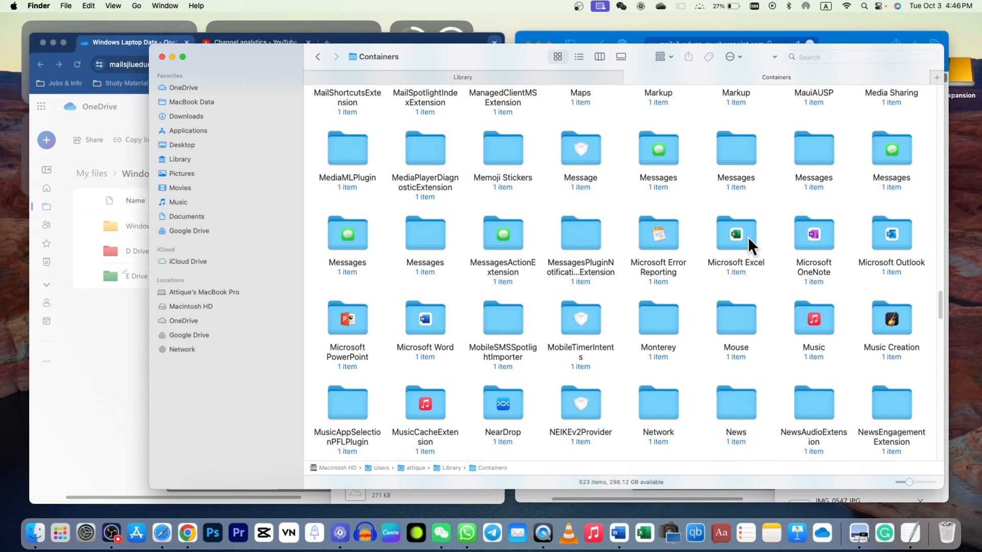
mouse_move(365, 274)
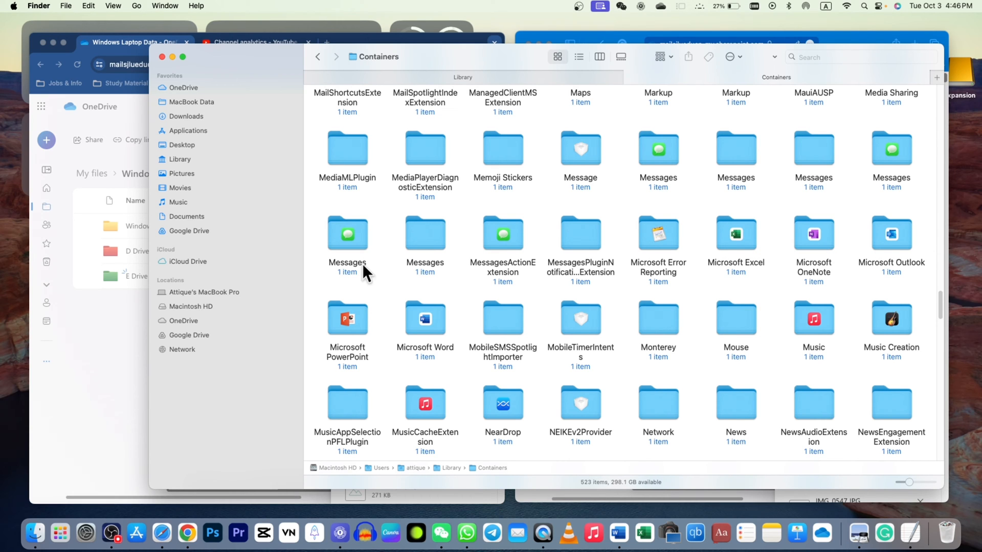
click(619, 534)
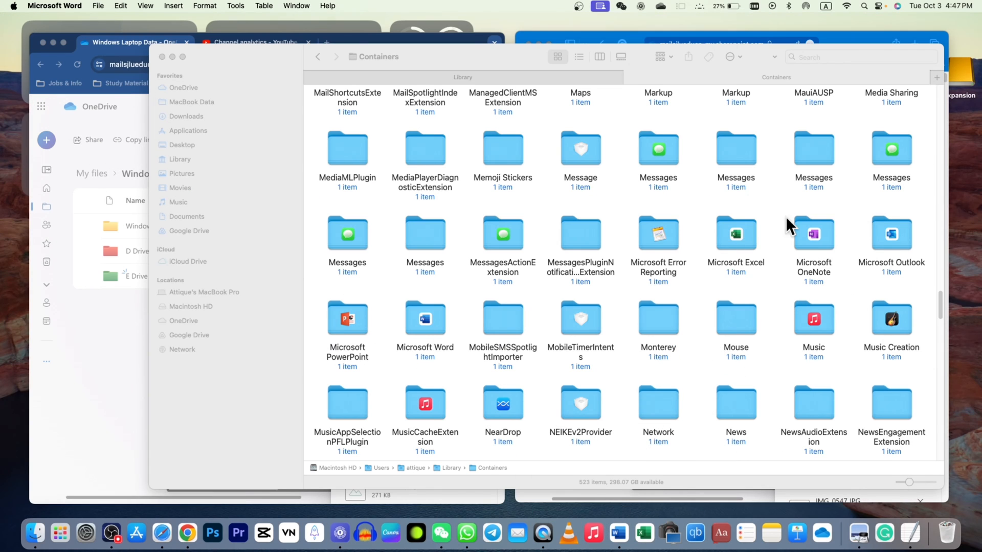
mouse_move(439, 325)
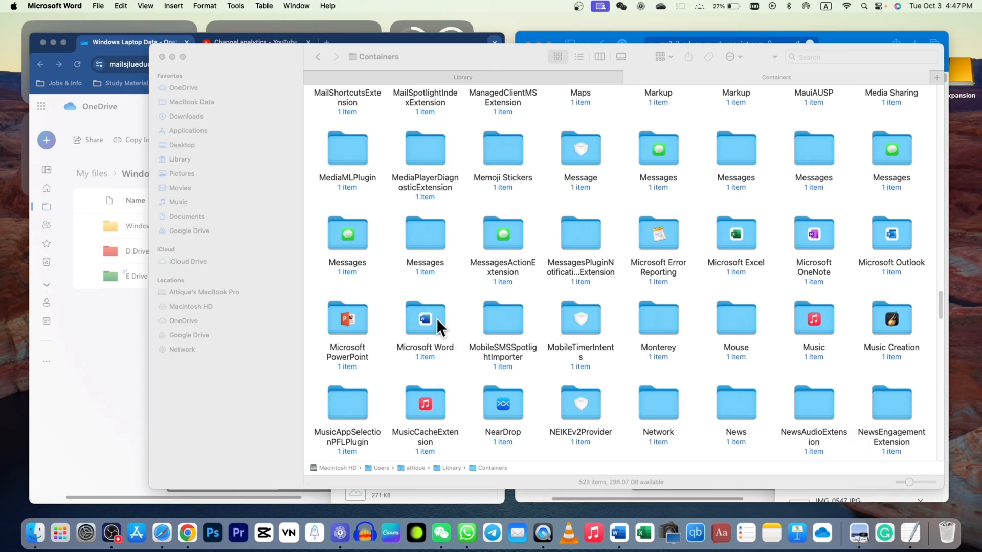
double_click(424, 319)
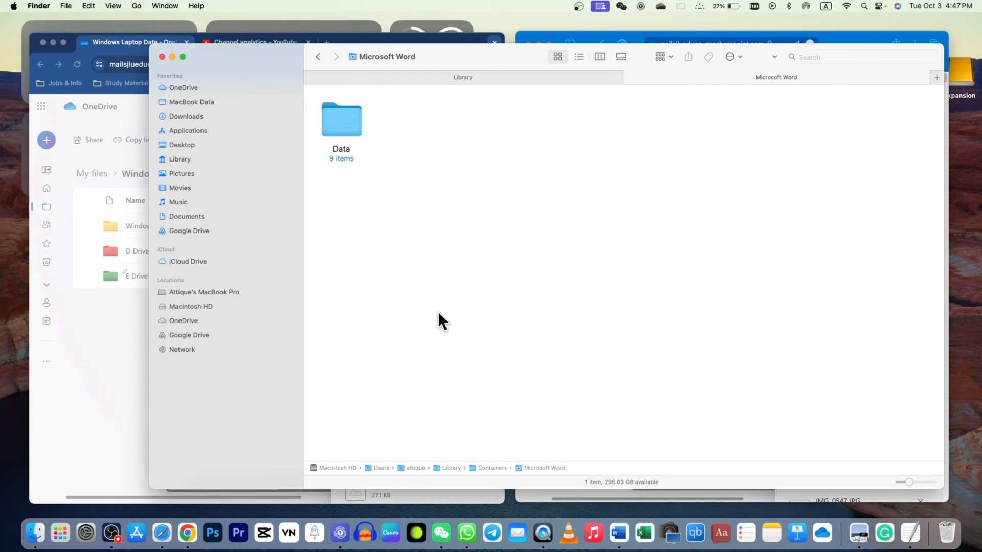
- Navigate Data > Library > Preferences and select com.microsoft.Word.securebookmarks.plist
double_click(341, 119)
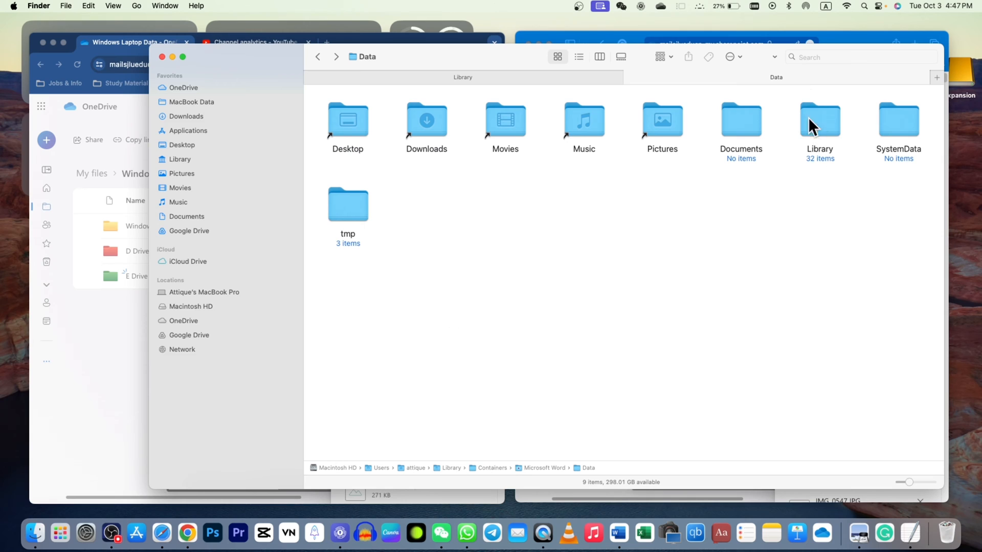
double_click(819, 119)
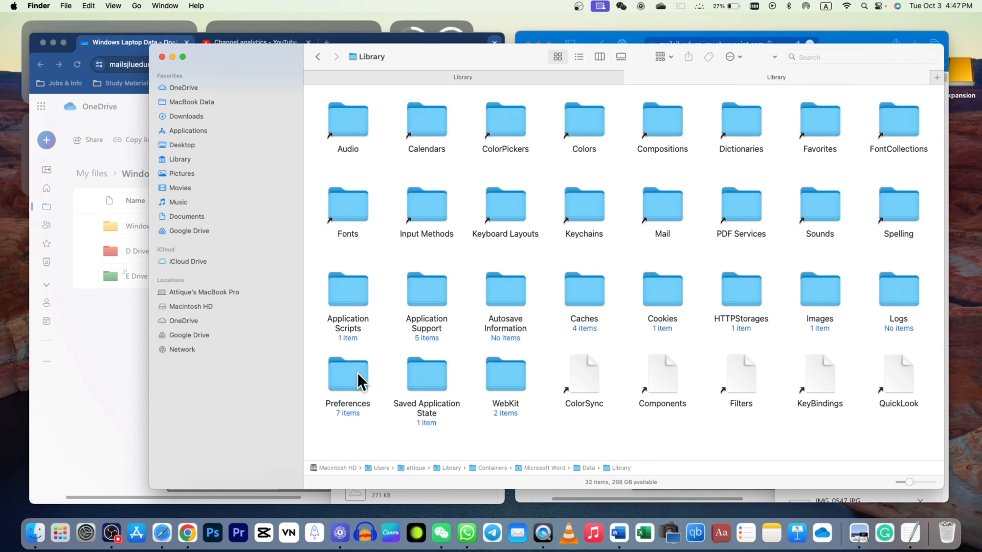
double_click(348, 377)
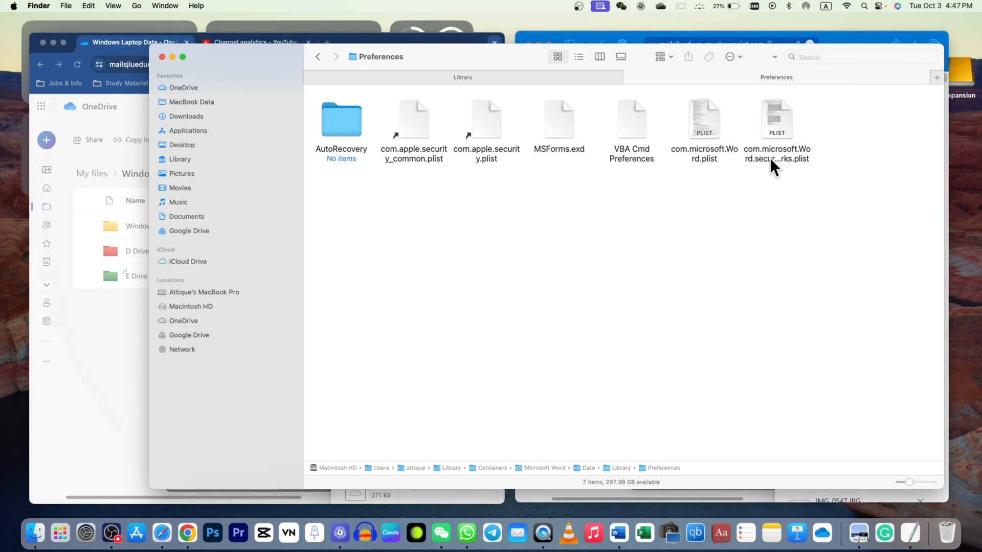
click(776, 125)
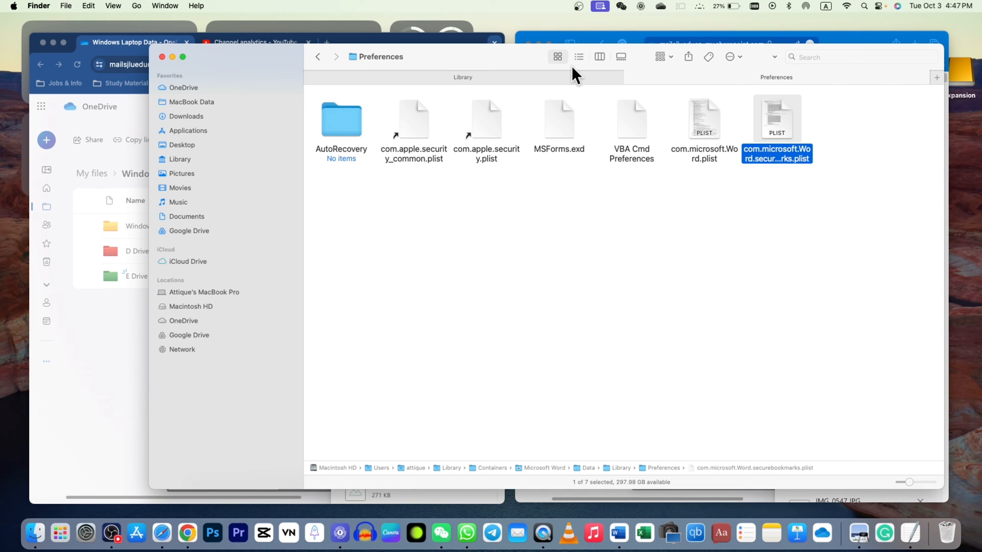
click(578, 56)
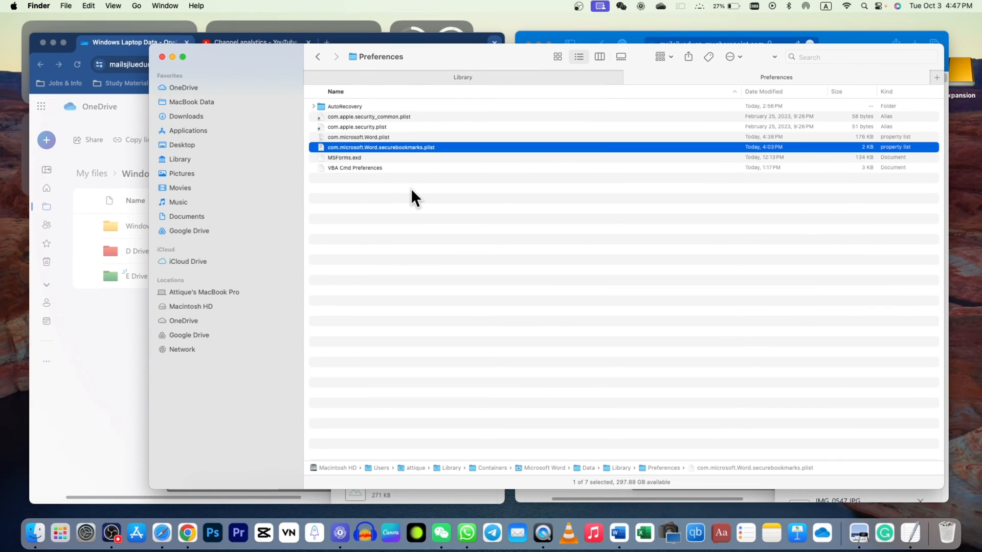
mouse_move(407, 169)
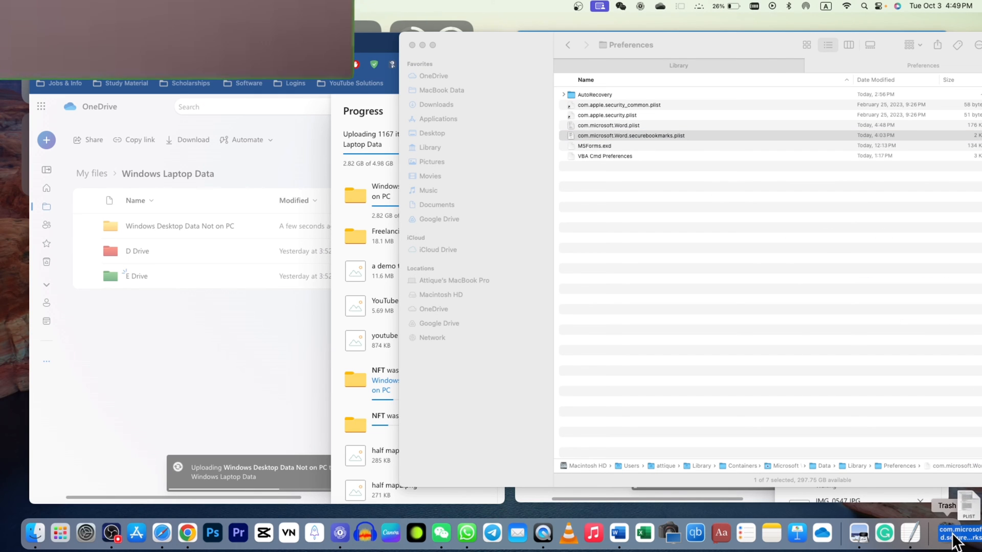
- Empty the Trash to permanently erase the Word securebookmarks plist and other items
right_click(413, 219)
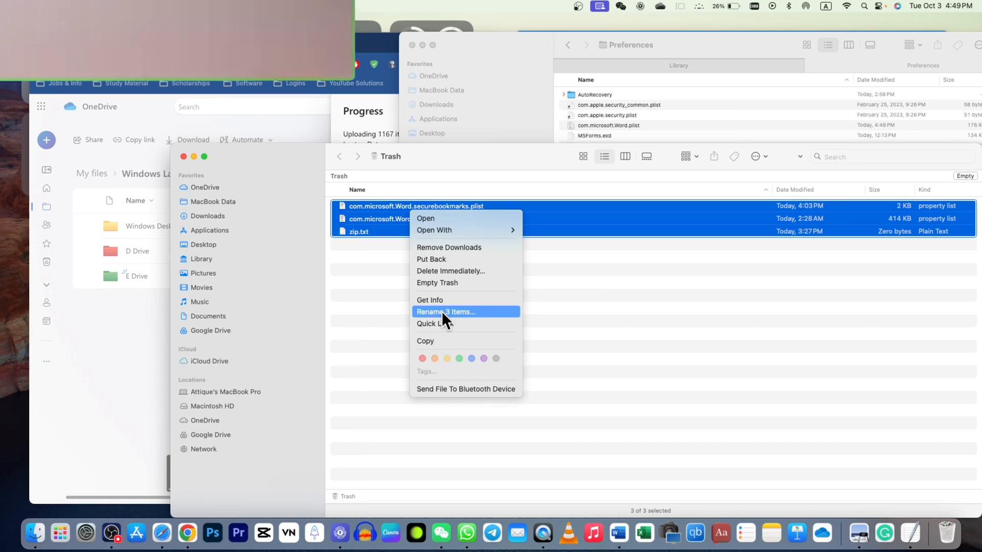
click(437, 283)
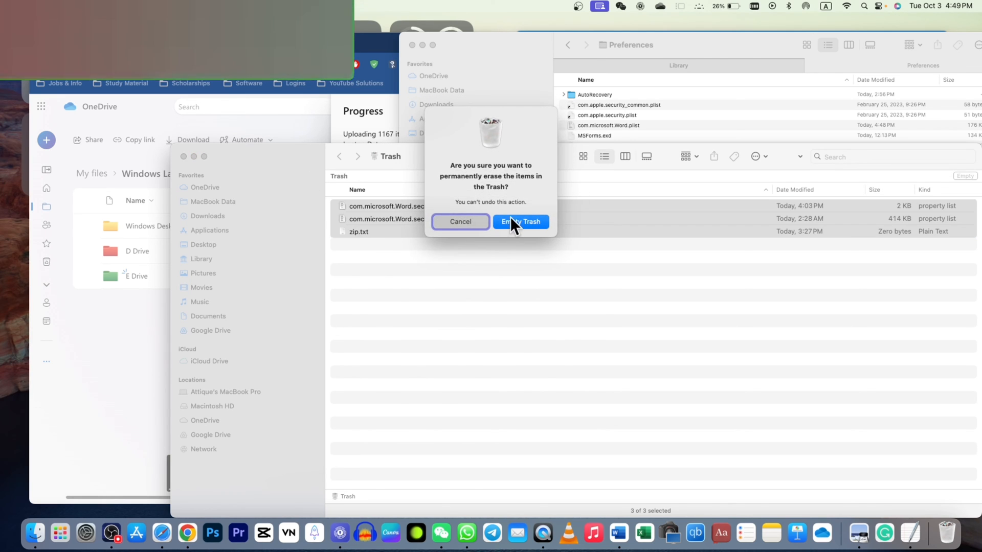
click(519, 222)
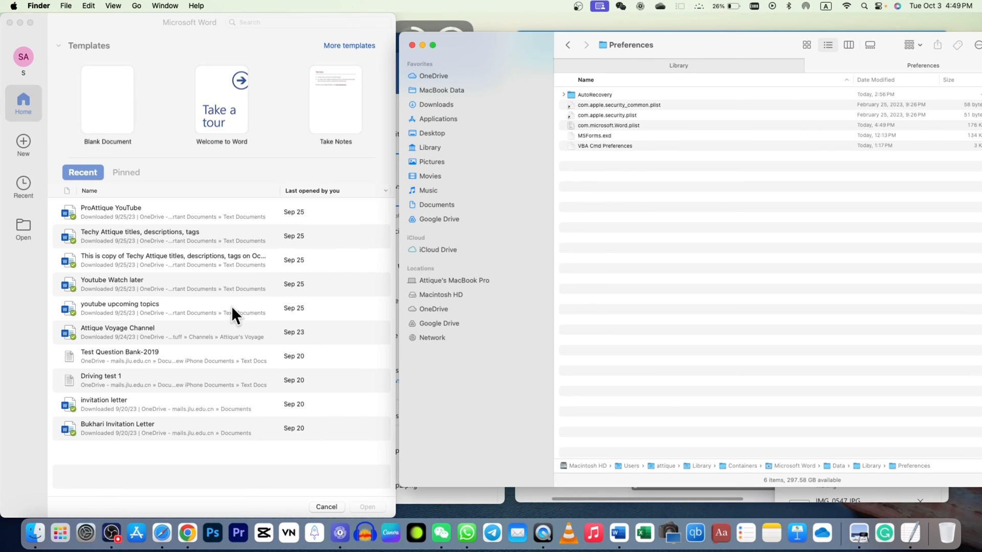
- Dismiss Word's gallery, quit Word from the Dock and browse its templates after relaunch
click(110, 211)
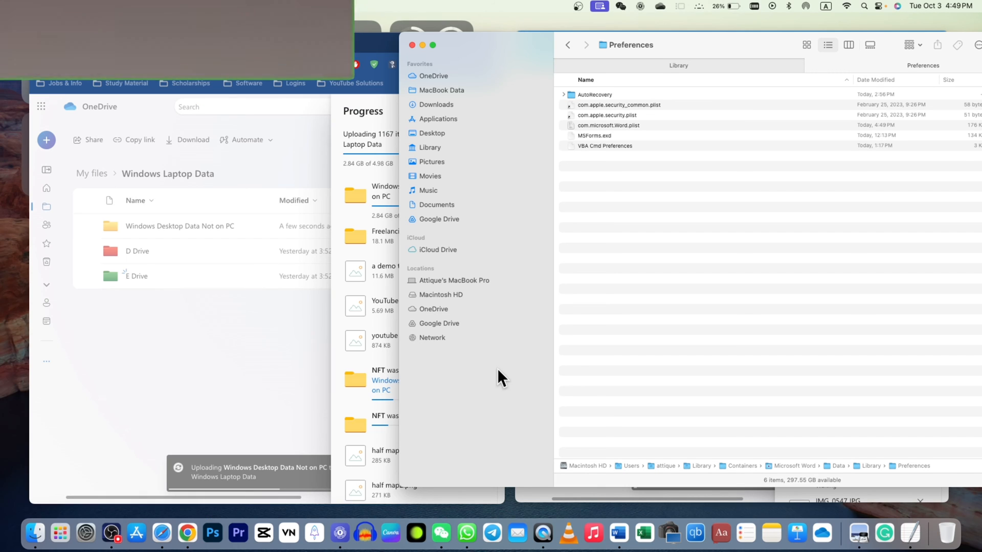
right_click(619, 534)
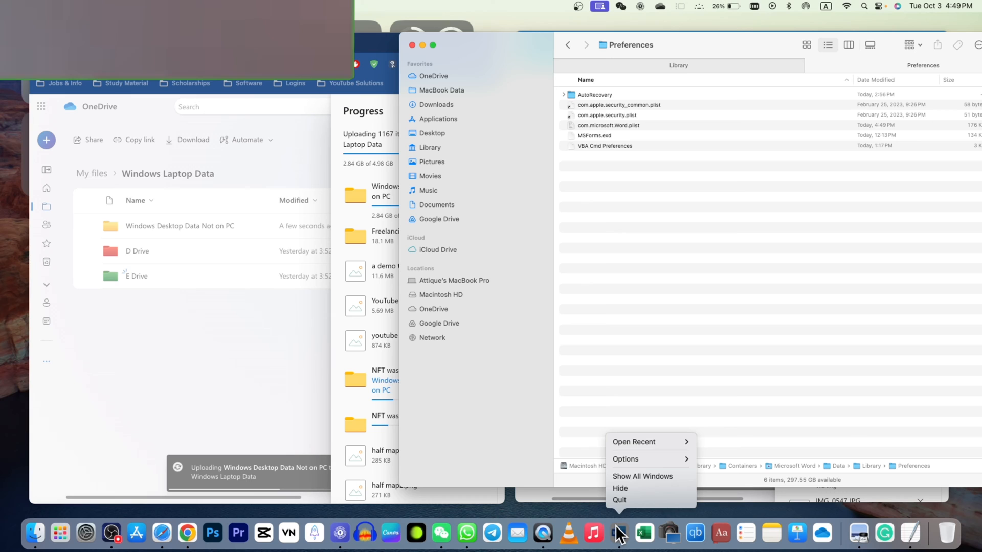
mouse_move(620, 539)
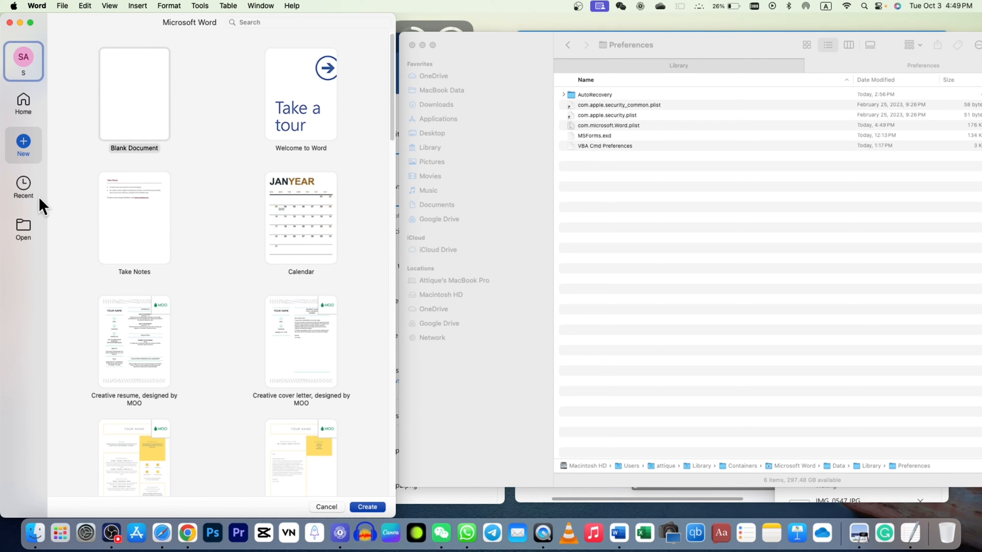
scroll(down, 3)
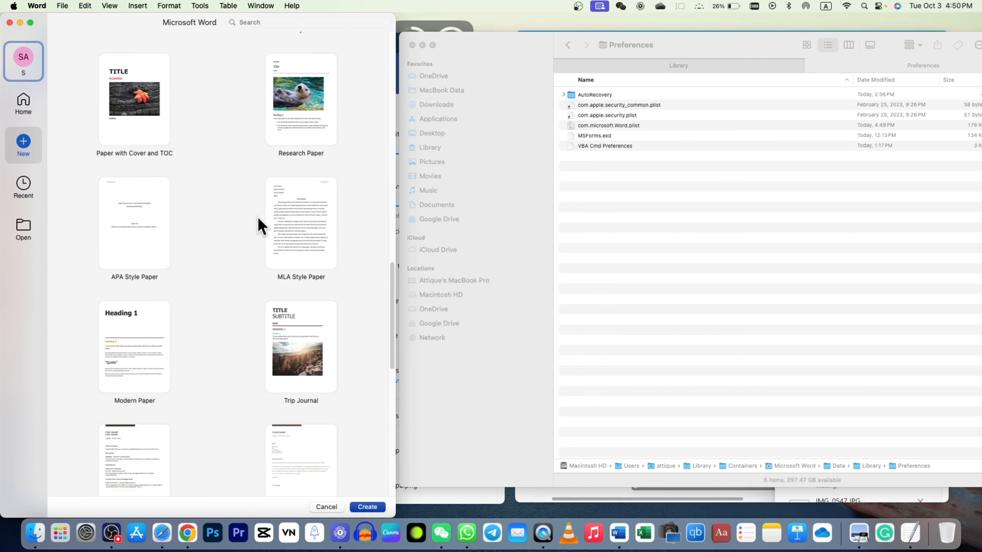
scroll(down, 3)
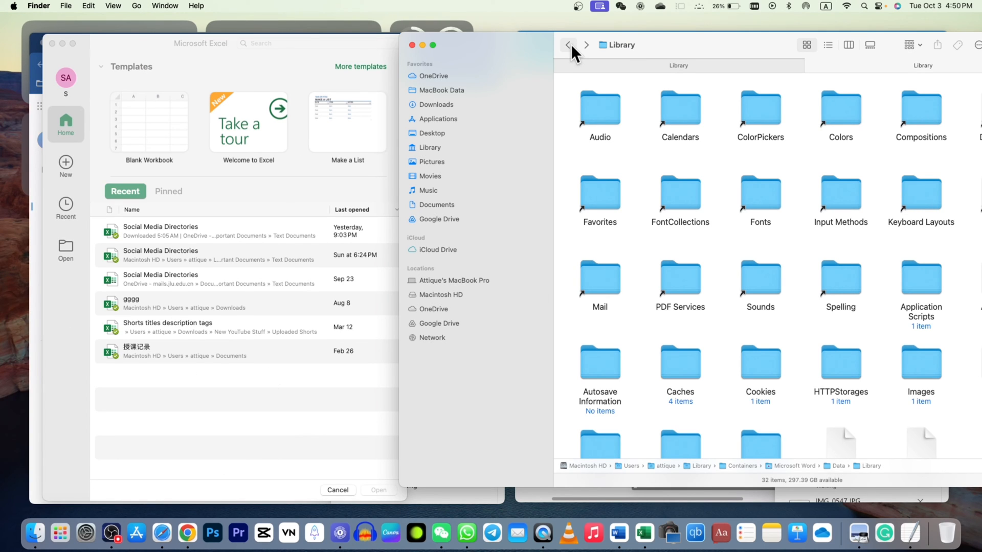
- Step back up to the Microsoft Word container folder
click(568, 44)
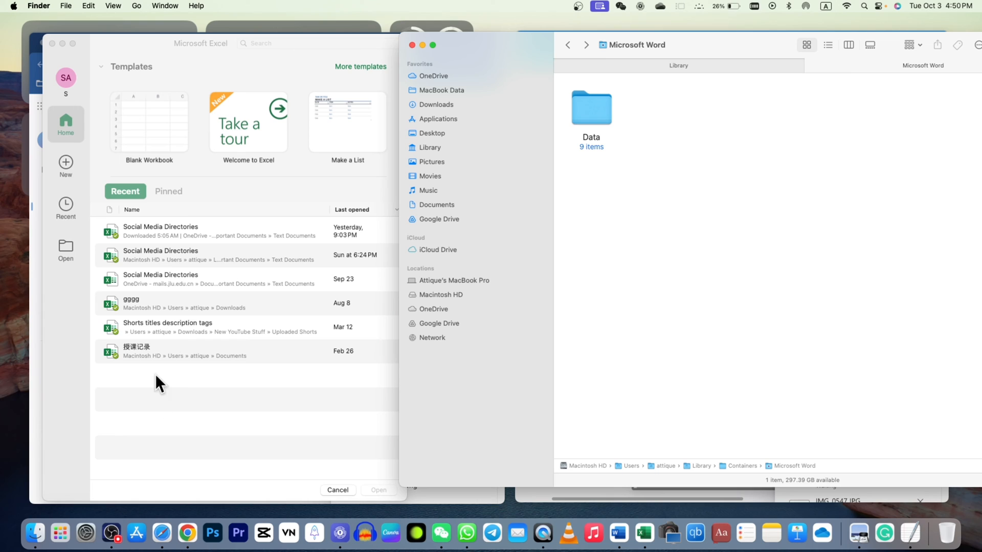
mouse_move(197, 402)
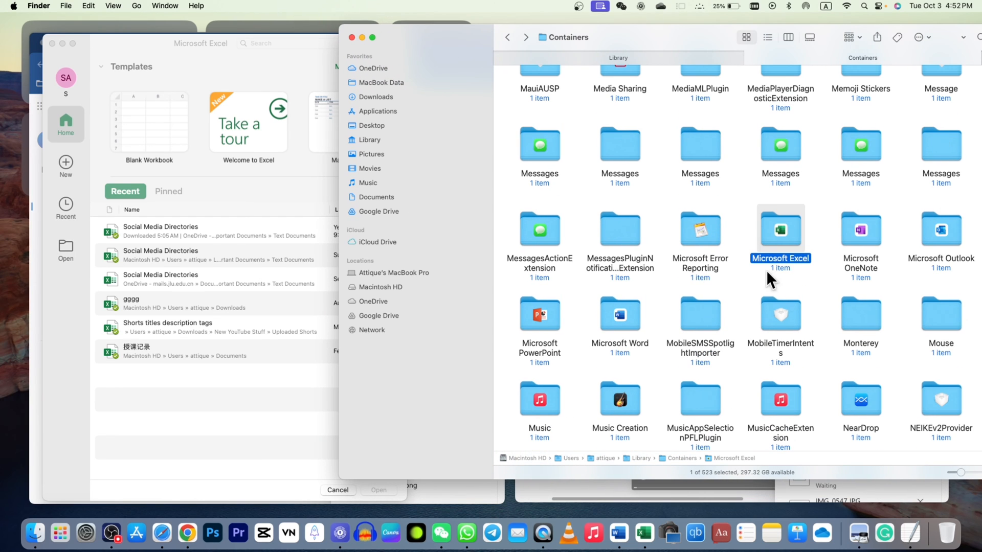
mouse_move(518, 469)
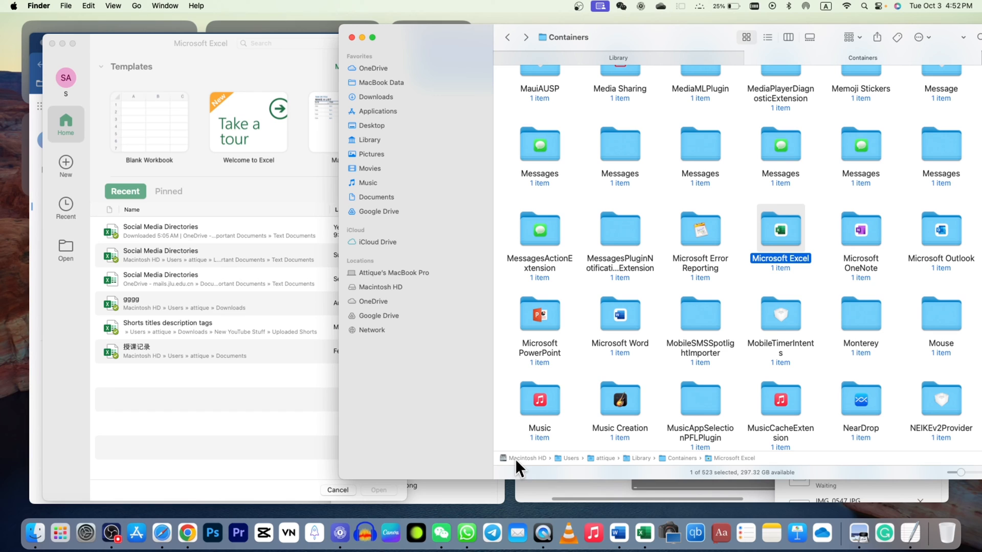
mouse_move(549, 459)
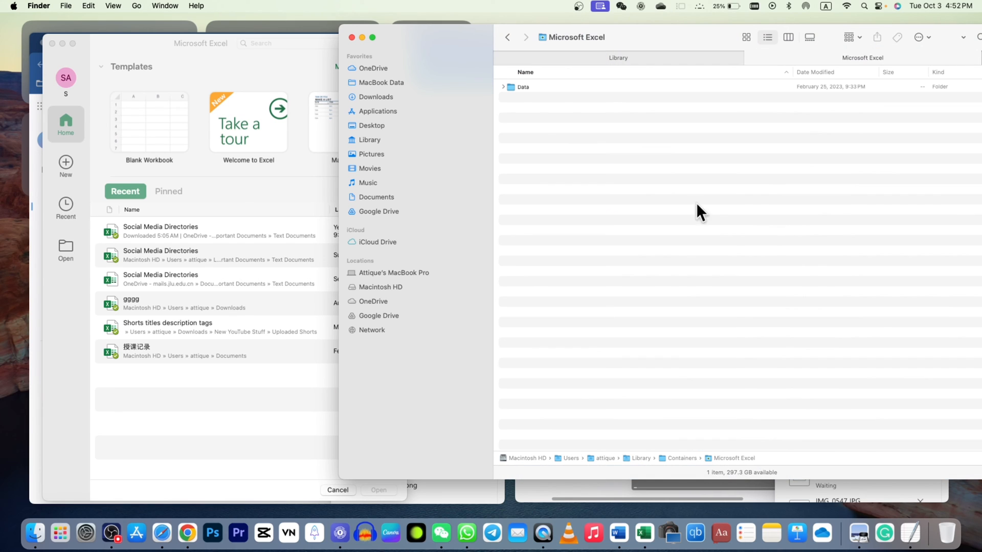
- Navigate Data > Library > Preferences in Excel's container, then show Excel's empty recent list
double_click(522, 86)
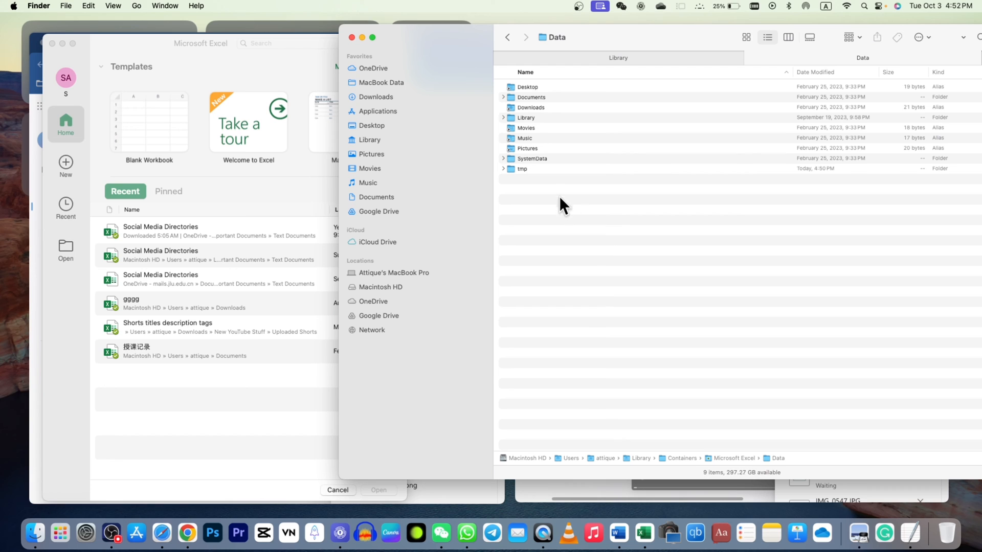
double_click(526, 117)
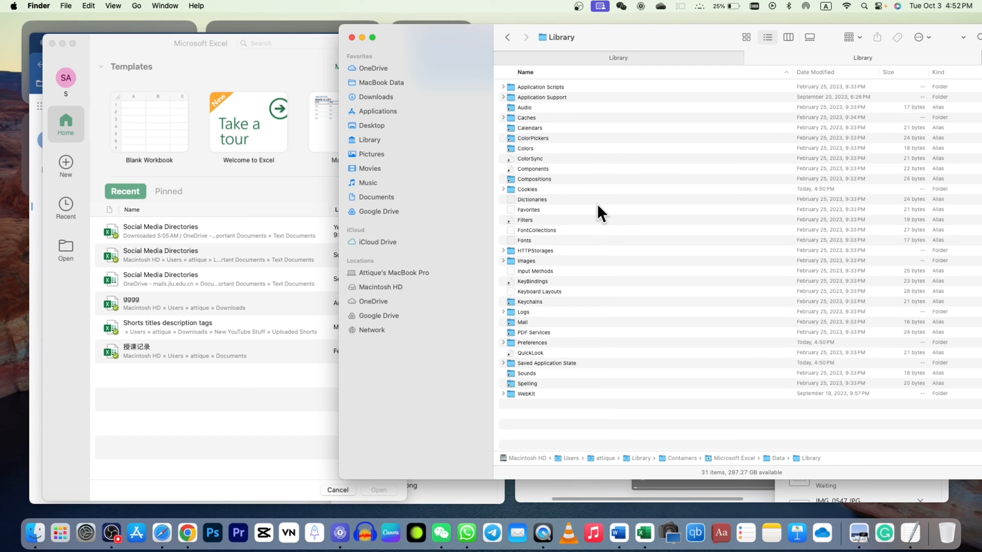
double_click(532, 343)
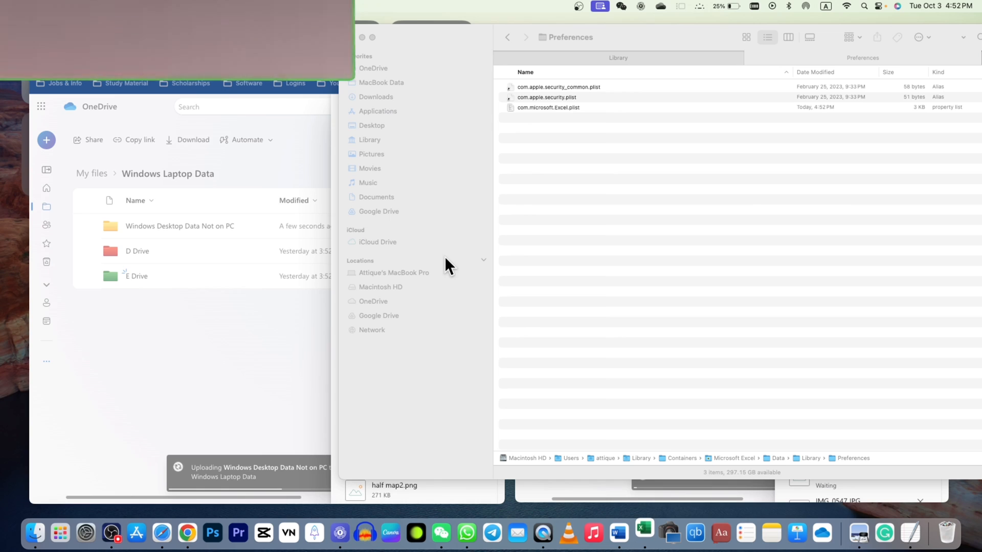
click(644, 534)
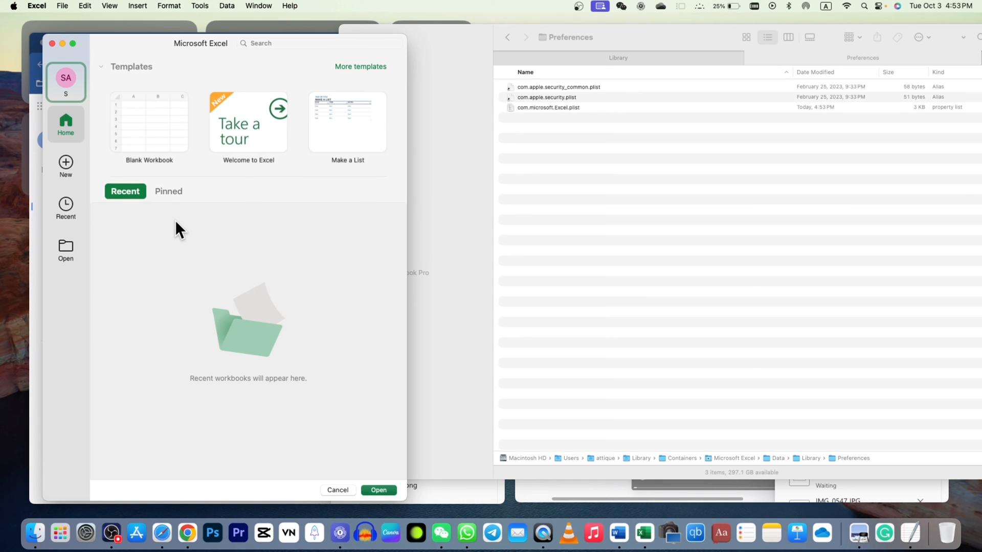